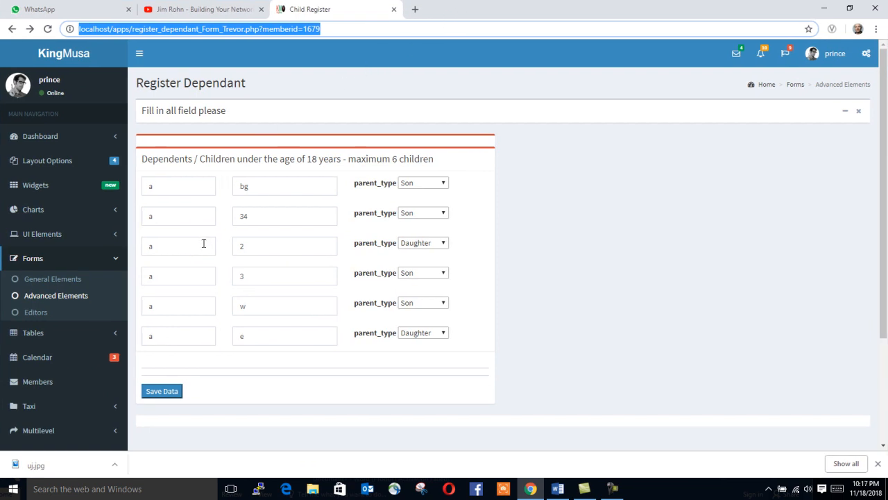
# Step: Submit the Register Dependant form with all six dependant rows filled in
pyautogui.click(179, 186)
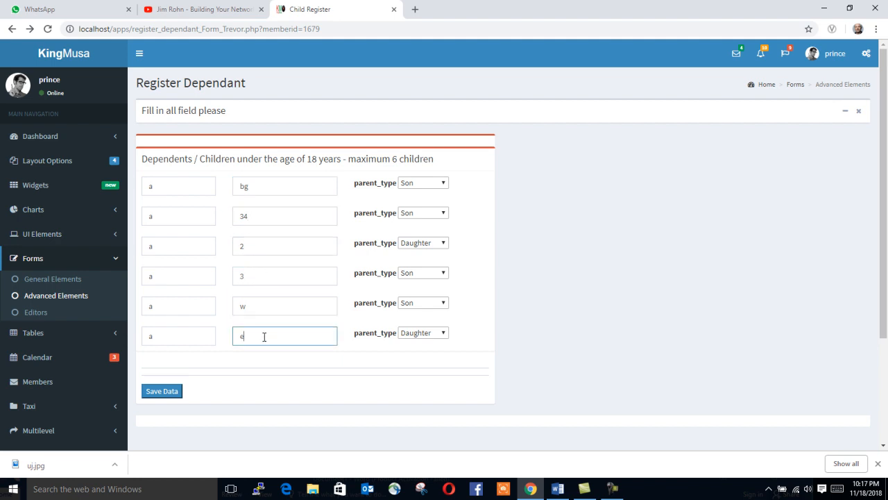
pyautogui.moveTo(431, 269)
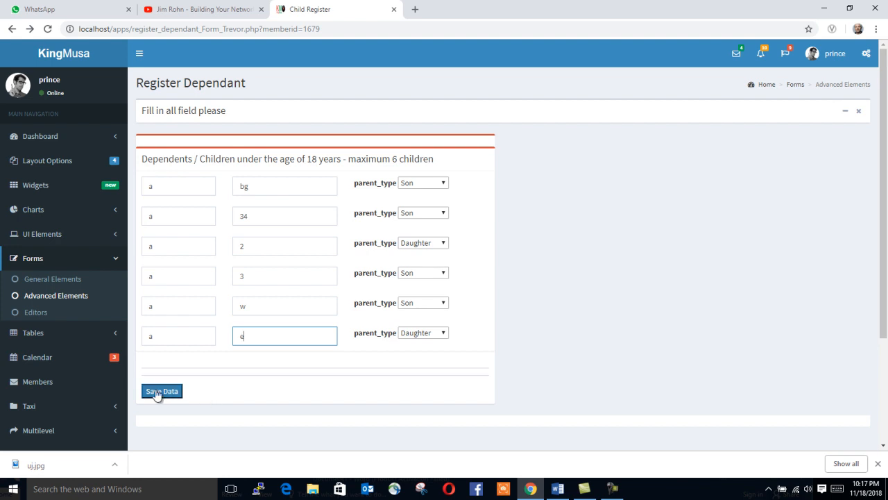
pyautogui.click(162, 391)
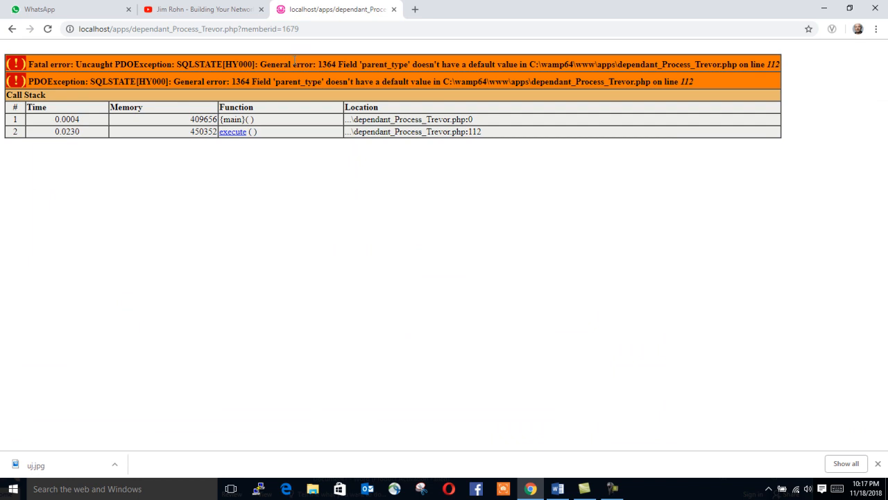
pyautogui.moveTo(347, 81)
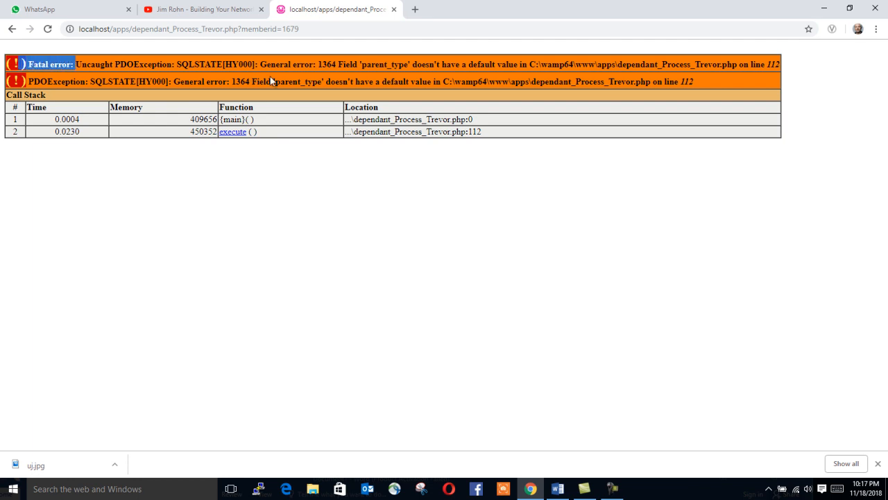
pyautogui.moveTo(761, 419)
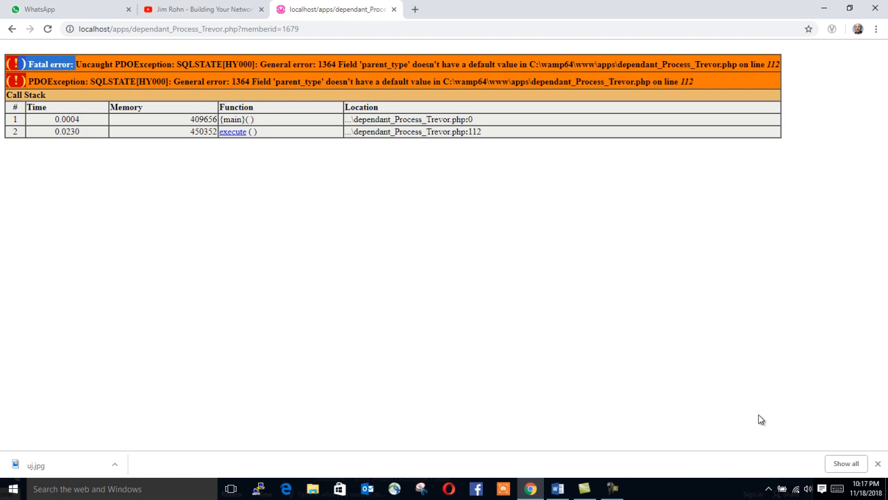
# Step: After the 'parent_type' default-value error, open the WampServer tray menu
pyautogui.click(769, 488)
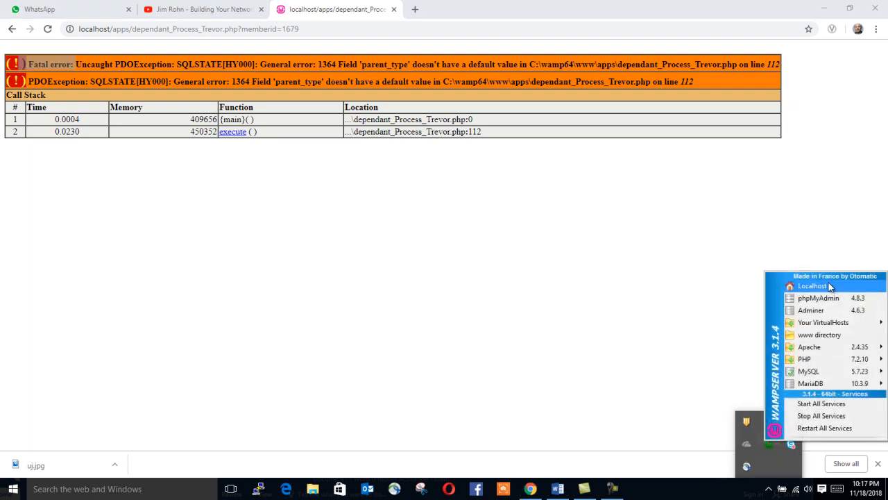
pyautogui.moveTo(819, 297)
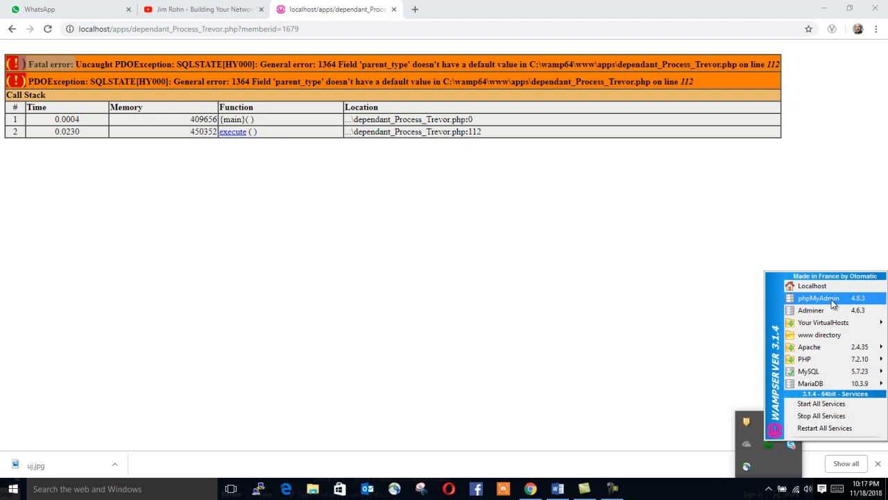
# Step: Open phpMyAdmin from the WampServer menu to reach the root login page
pyautogui.click(818, 298)
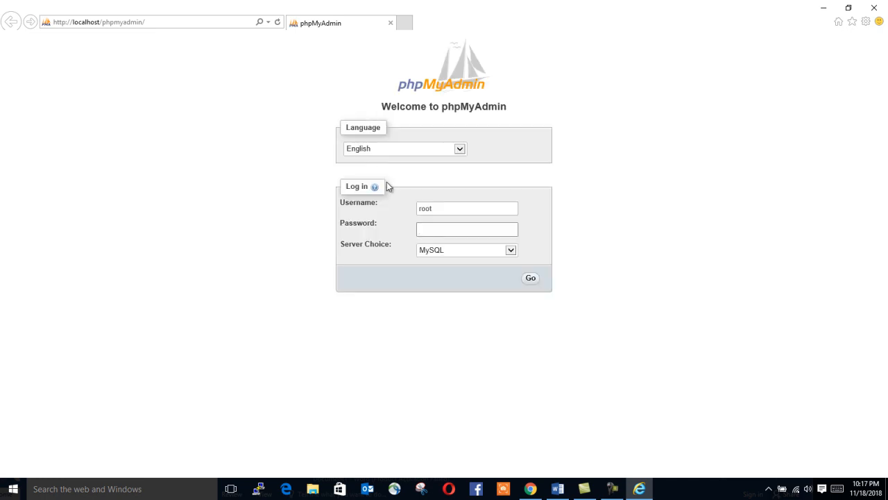
# Step: Log in to phpMyAdmin as root with an empty password
pyautogui.click(530, 277)
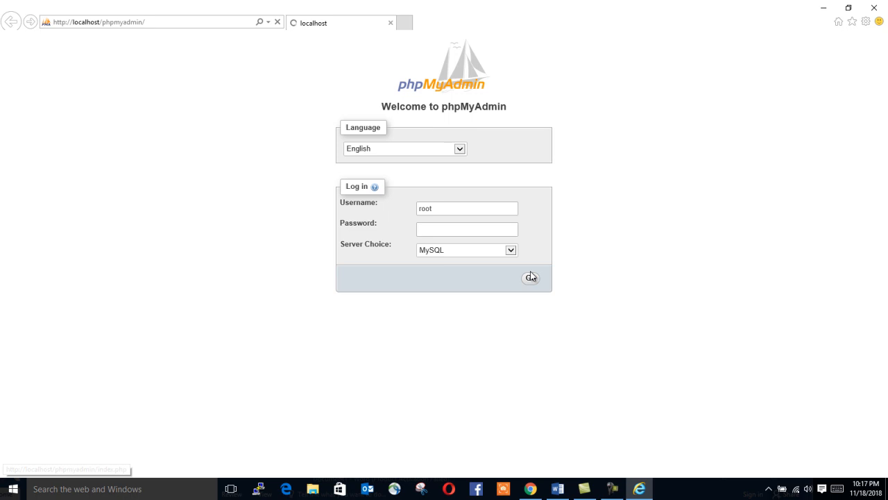
pyautogui.click(531, 278)
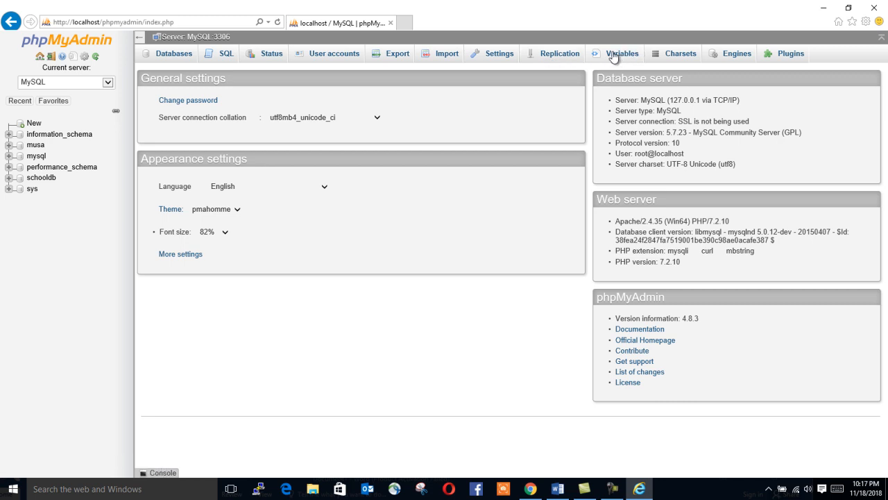
# Step: Filter the server Variables list to entries containing 'sql'
pyautogui.click(621, 53)
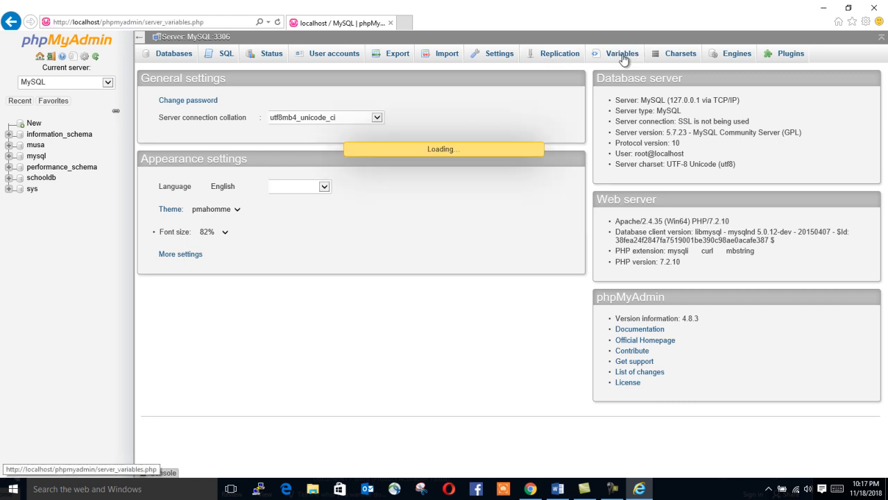
pyautogui.click(622, 53)
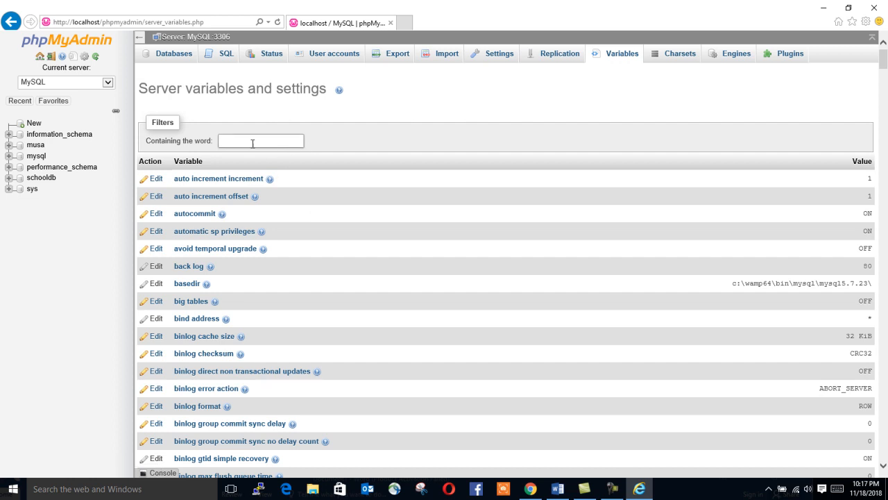
pyautogui.click(260, 141)
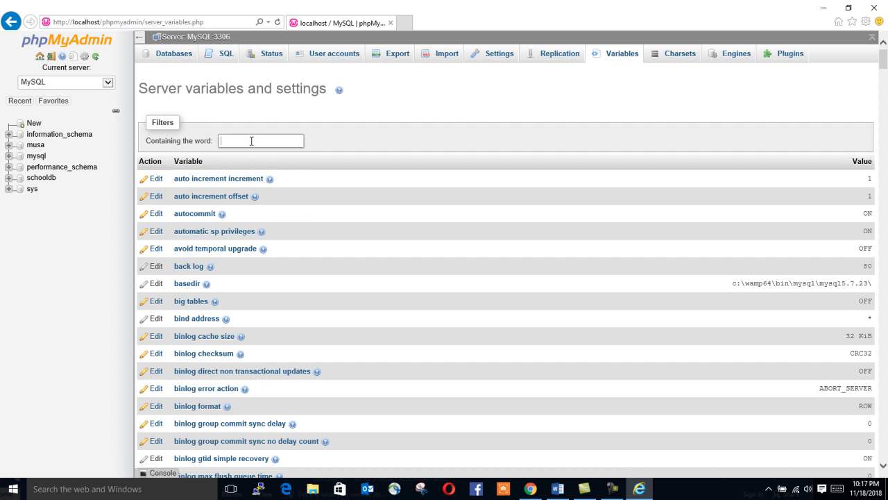
pyautogui.write('sql')
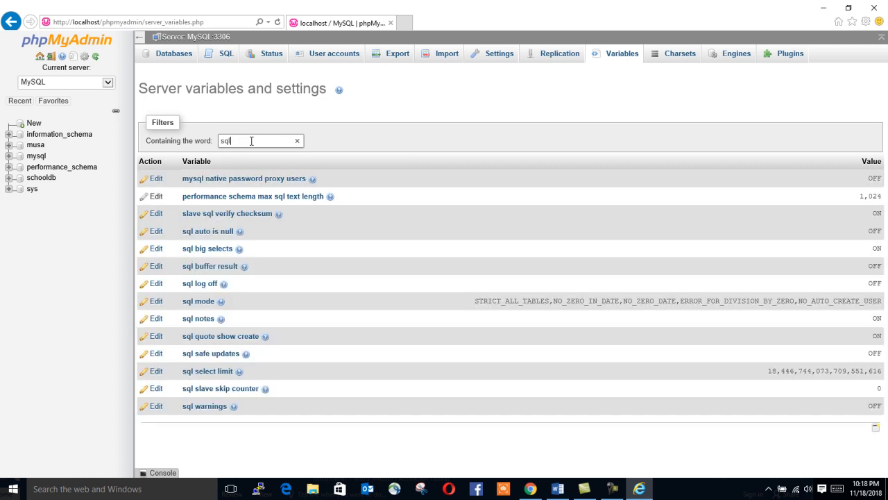
pyautogui.moveTo(220, 300)
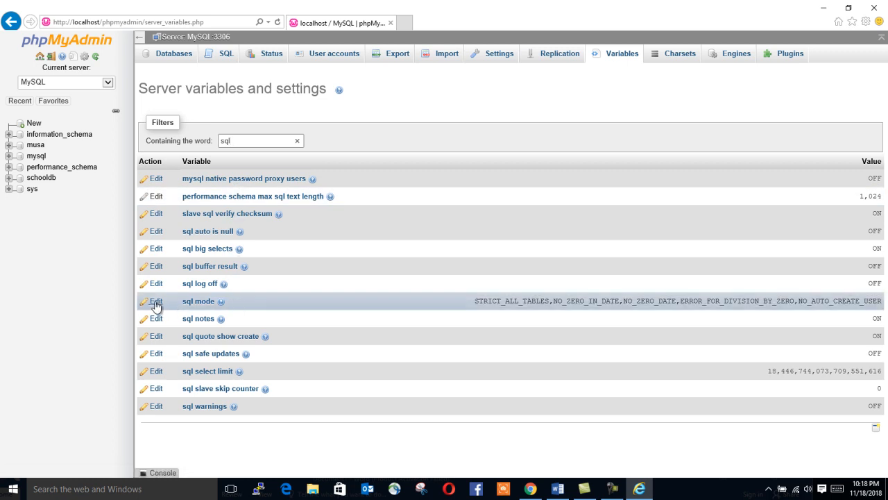
# Step: Edit sql mode to drop STRICT_ALL_TABLES, starting the value at NO_ZERO_IN_DATE, and save
pyautogui.click(155, 301)
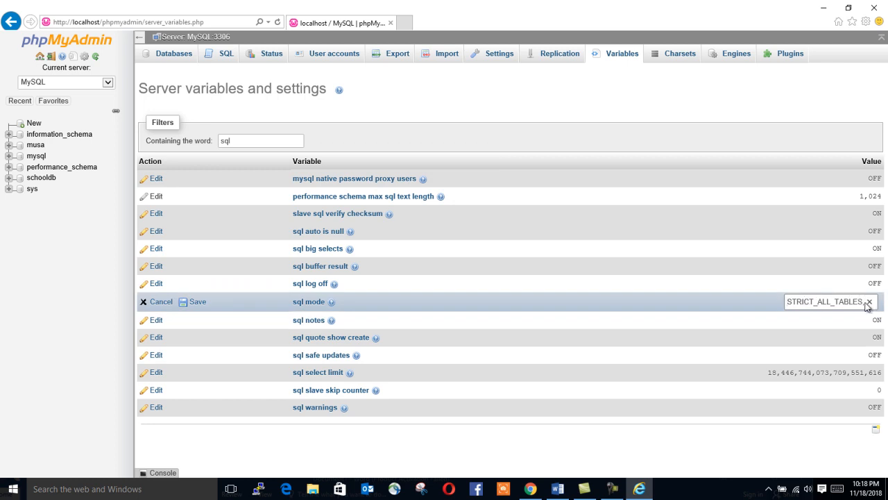
pyautogui.click(868, 301)
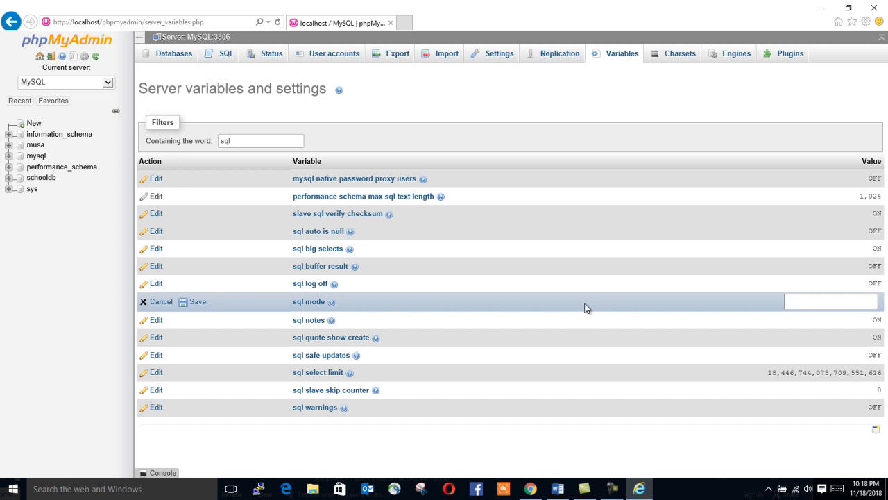
pyautogui.click(160, 301)
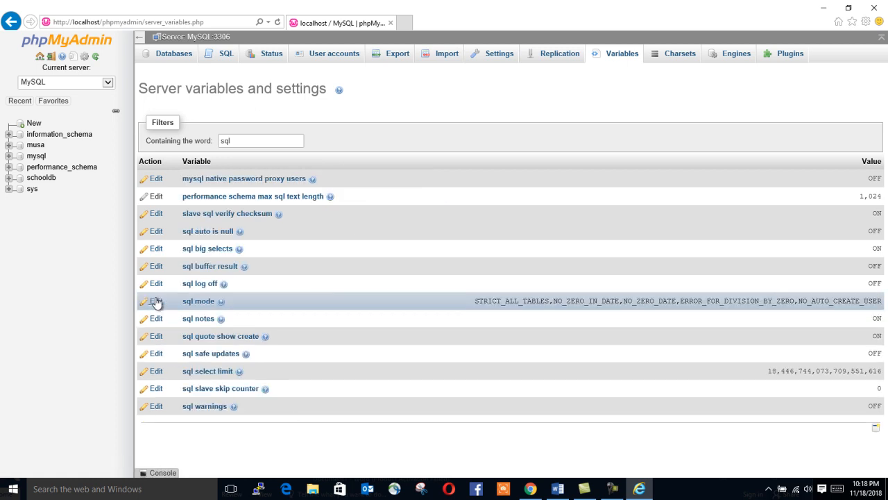
pyautogui.click(156, 301)
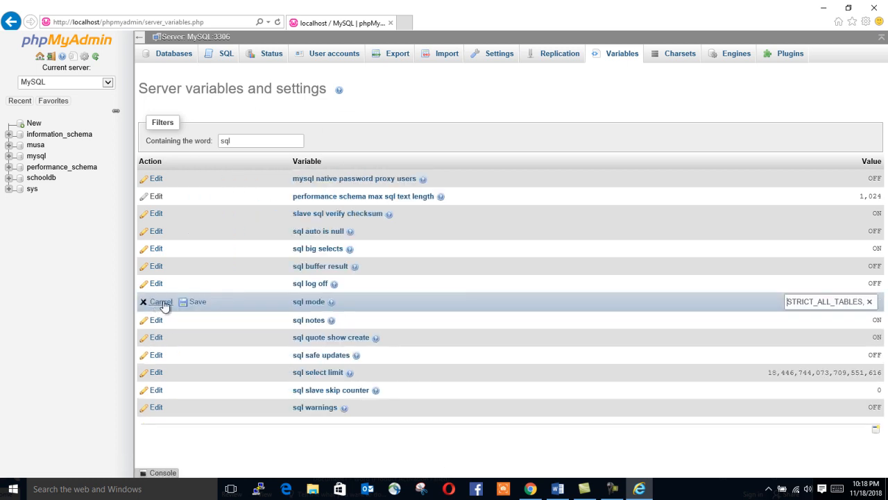
pyautogui.click(826, 301)
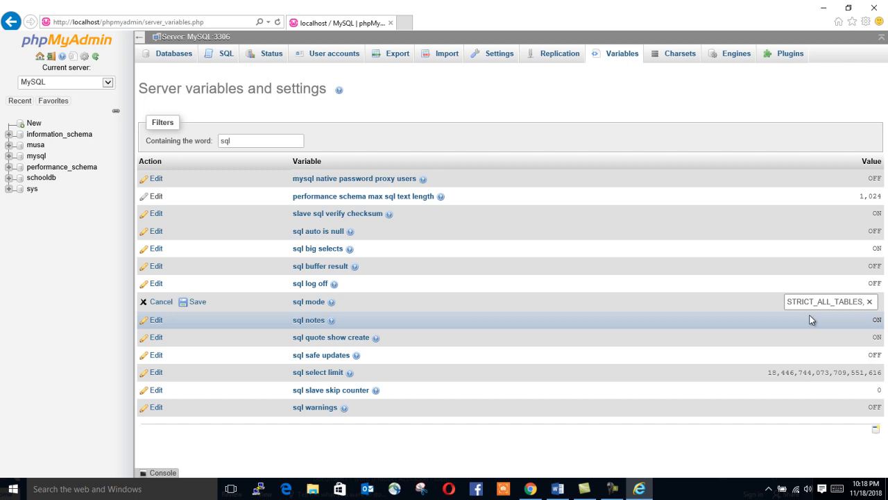
pyautogui.write('NO_ZERO_IN_DATE,N')
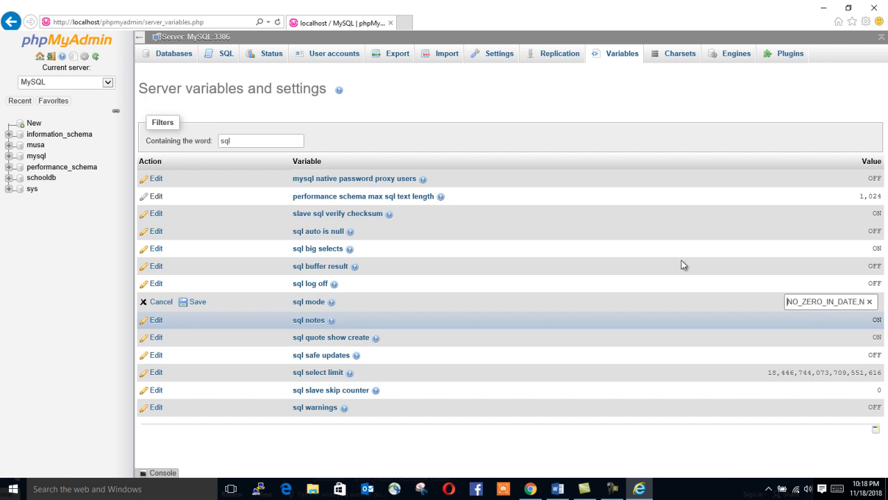
pyautogui.click(192, 301)
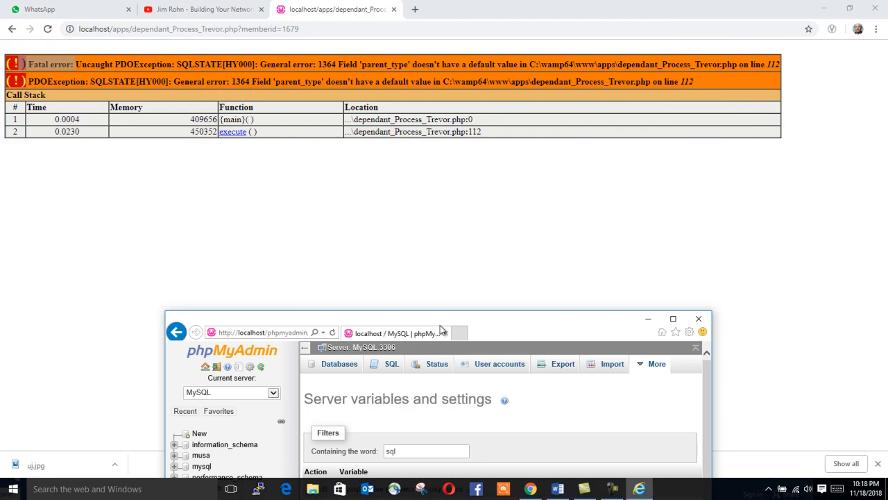
# Step: Resubmit the six-dependant form so it returns 'Dependant Created'
pyautogui.click(12, 29)
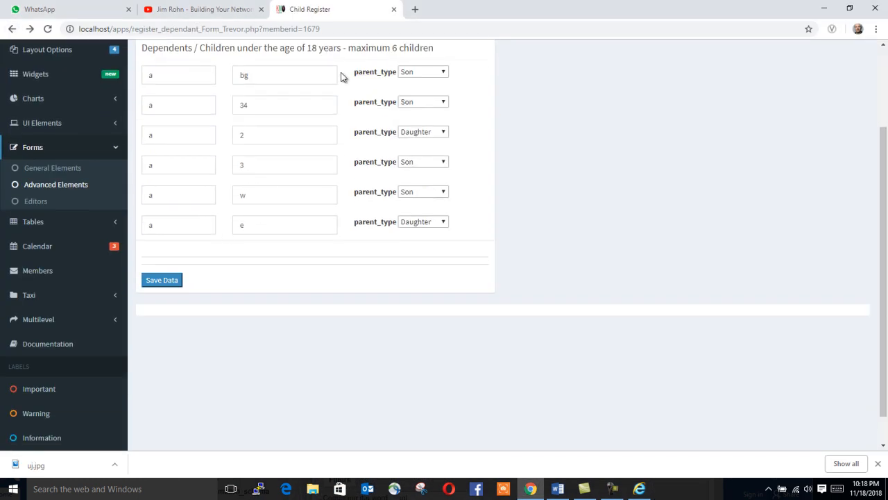
pyautogui.click(162, 279)
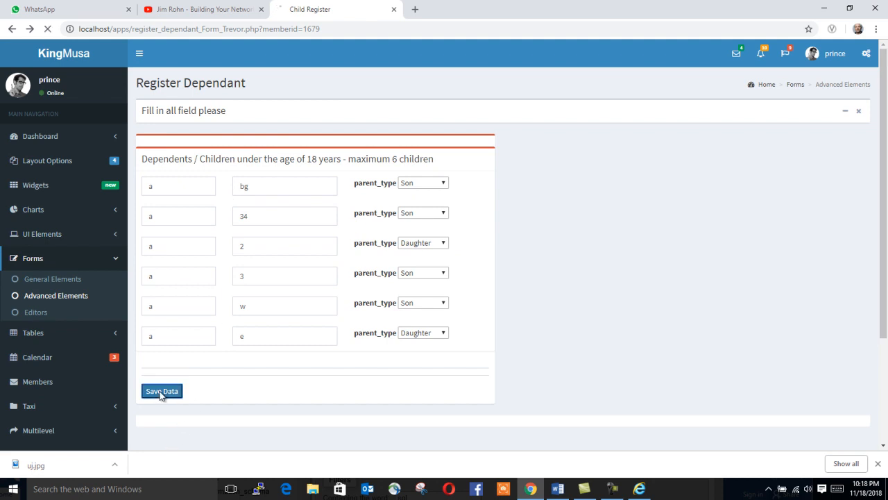
pyautogui.click(162, 390)
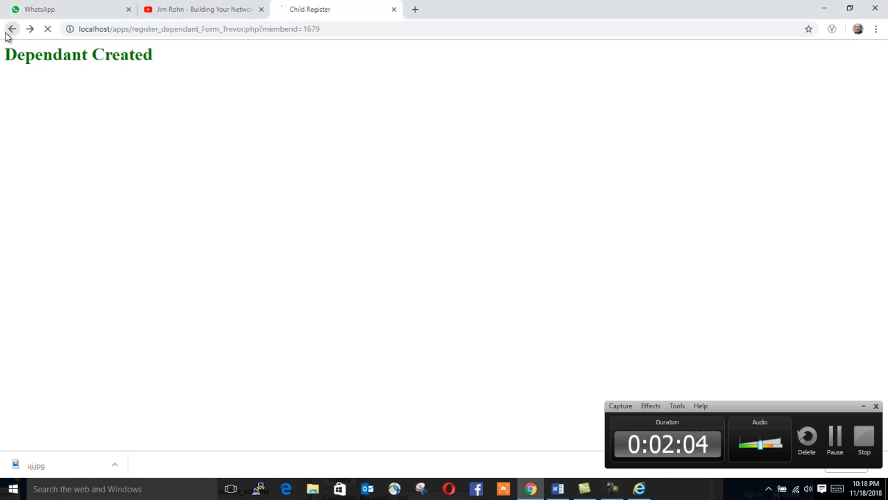
pyautogui.click(12, 28)
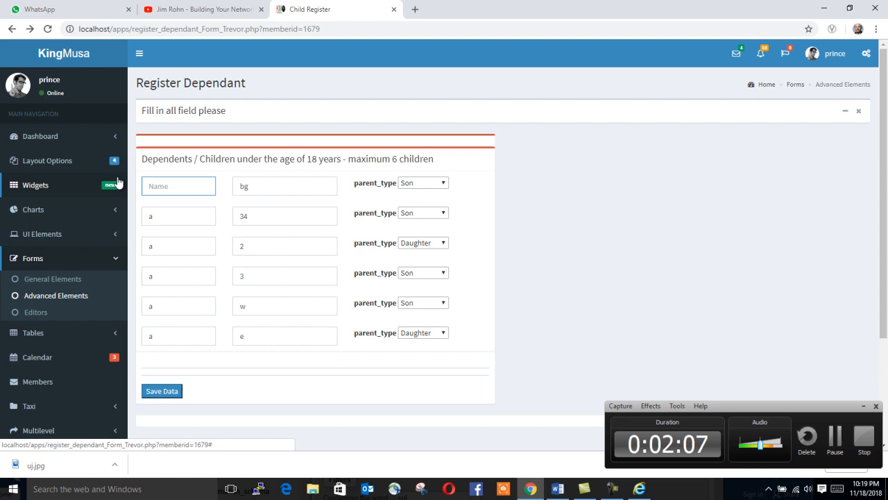
pyautogui.write('Musa')
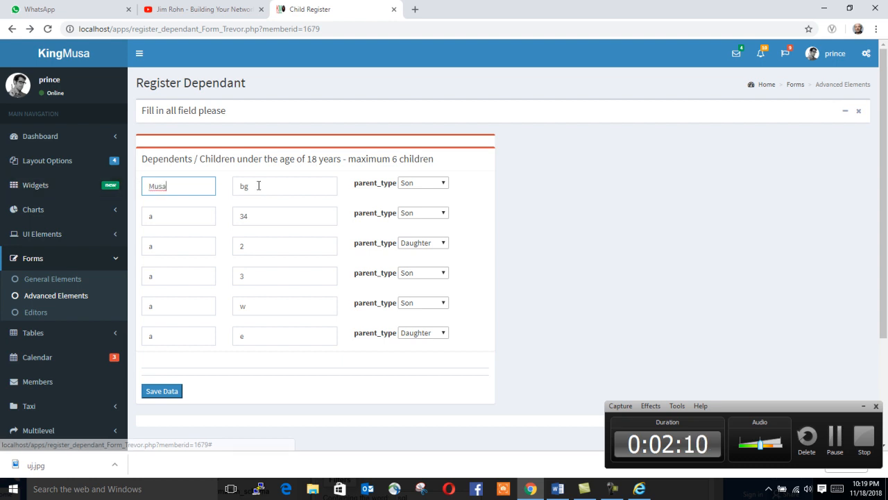
pyautogui.write('D')
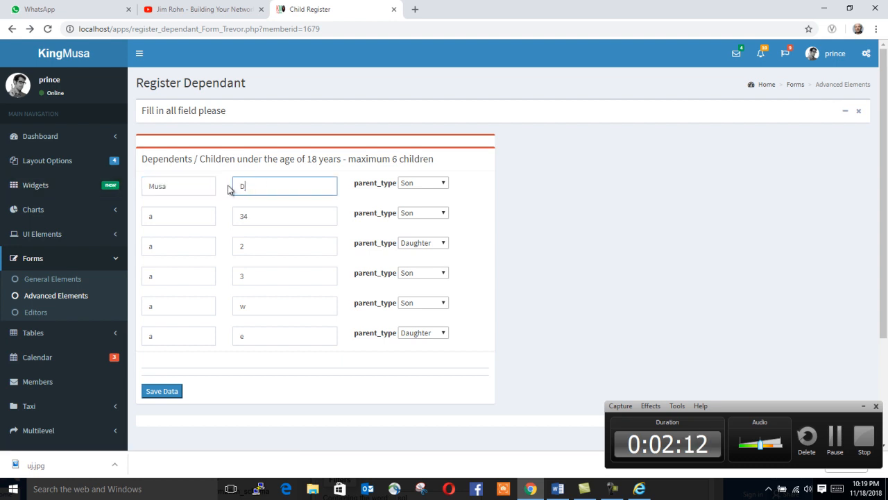
pyautogui.write('lamin')
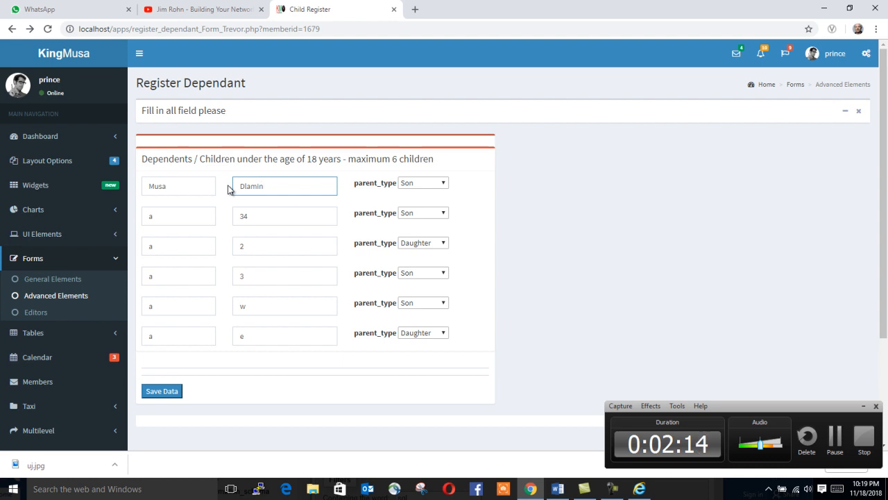
pyautogui.click(422, 182)
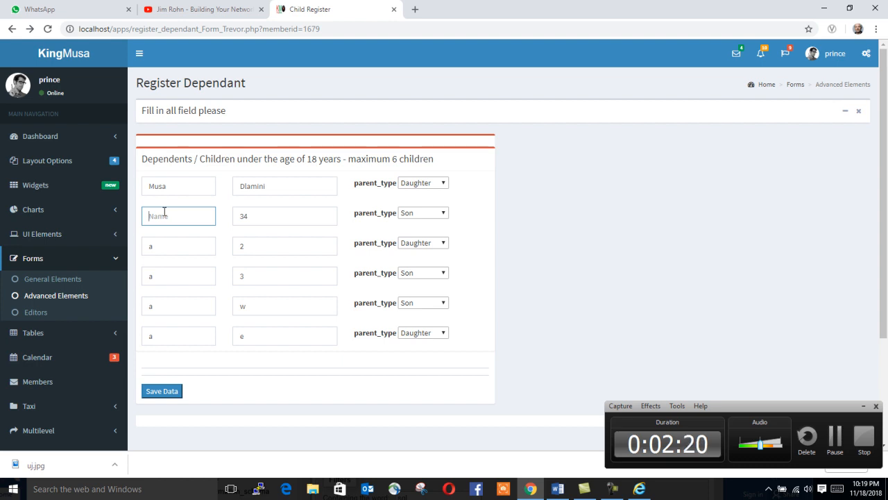
# Step: Enter Ali Muhammad, Julia Asange and first name Millaer for the next rows
pyautogui.write('Ali')
pyautogui.click(285, 216)
pyautogui.write('Muhammad')
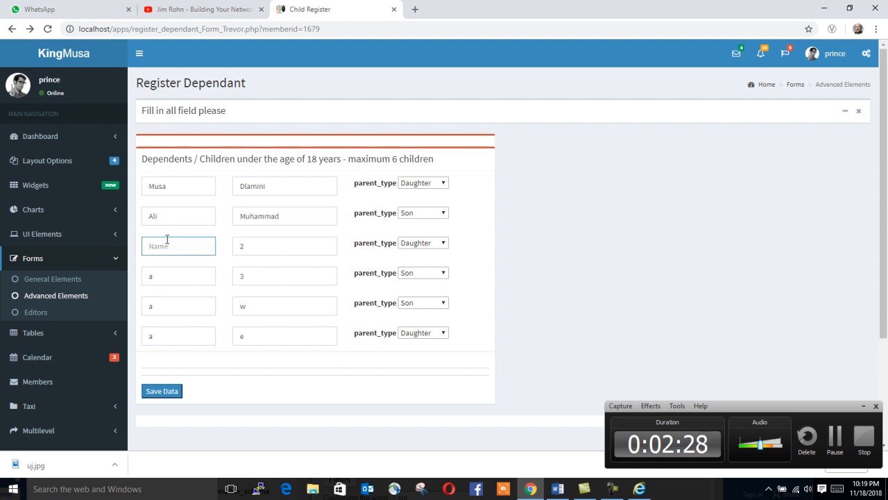
pyautogui.write('Julia')
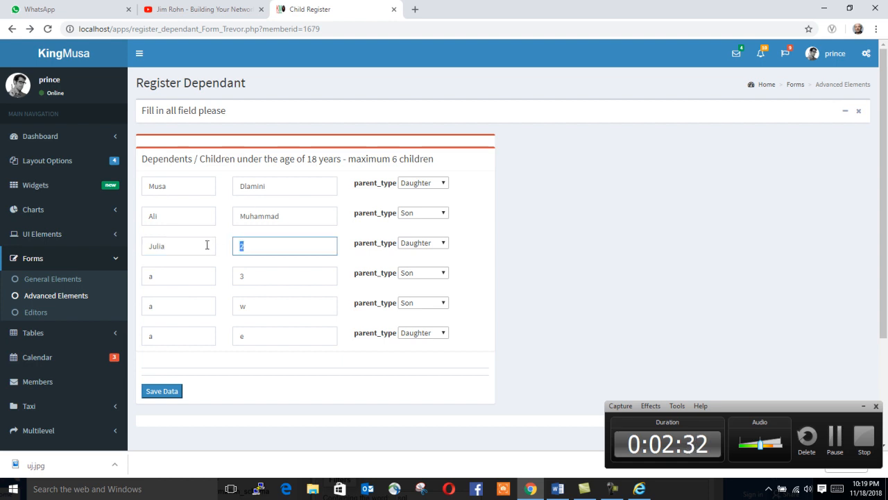
pyautogui.write('Asan')
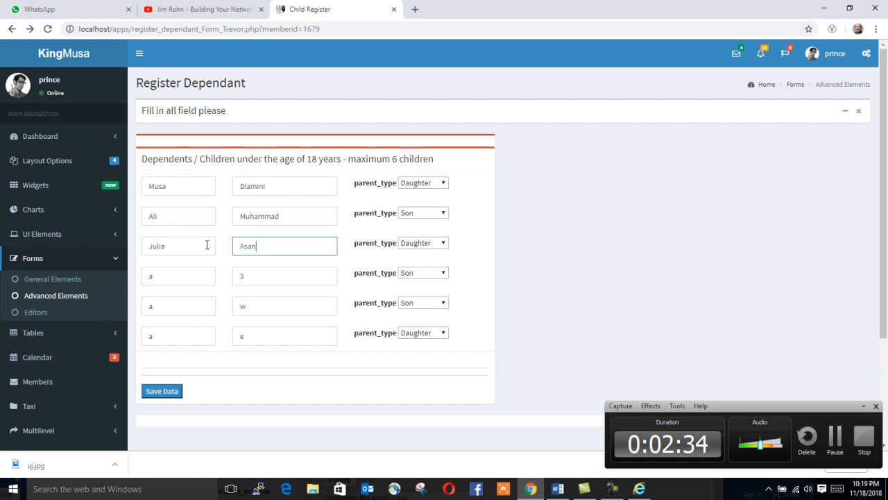
pyautogui.write('ge')
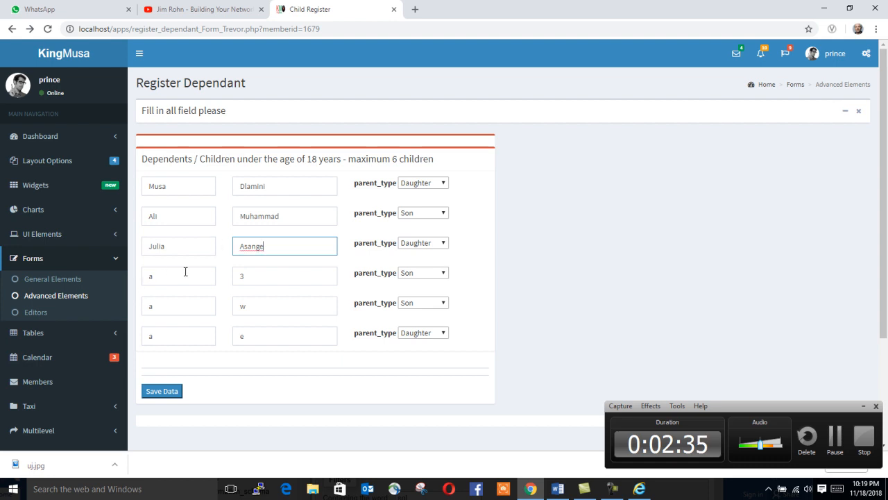
pyautogui.write('Millaer')
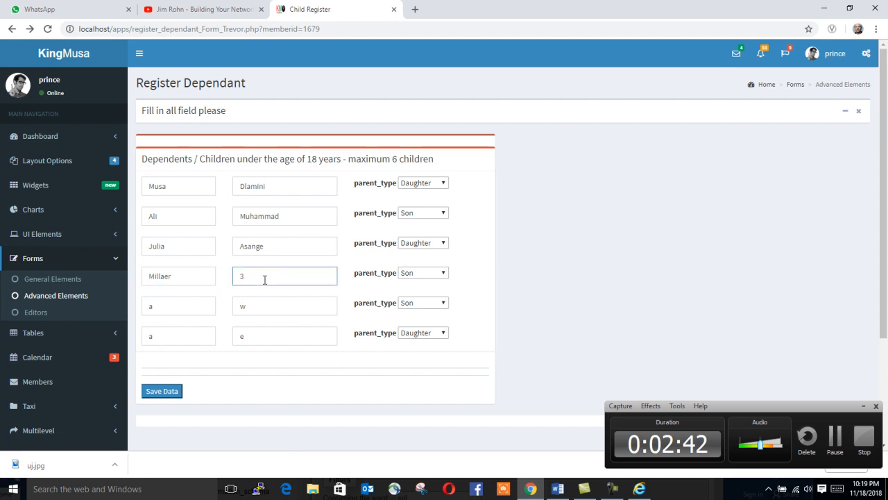
# Step: Give the fourth dependant the surname Camilla
pyautogui.write('Camila')
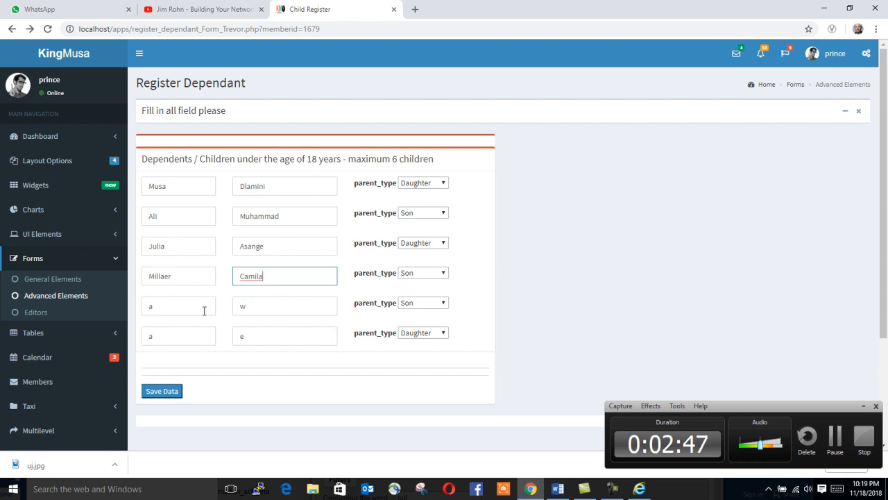
pyautogui.write('r')
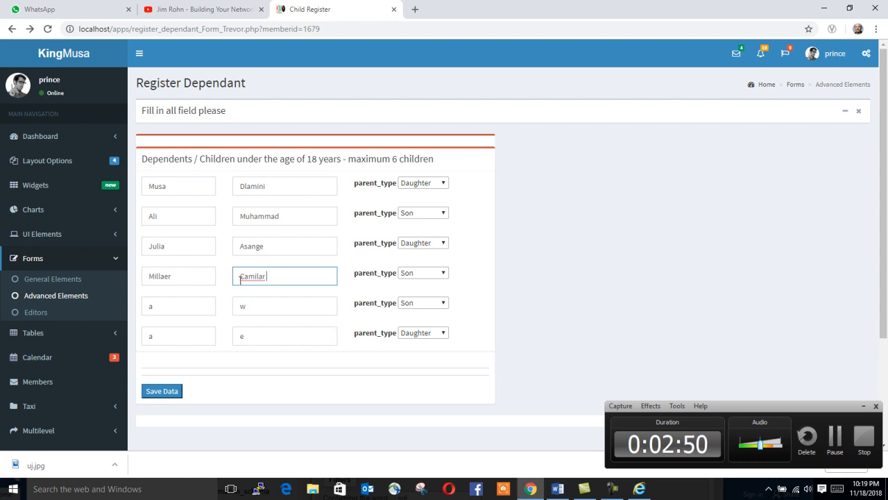
pyautogui.write('Camilla')
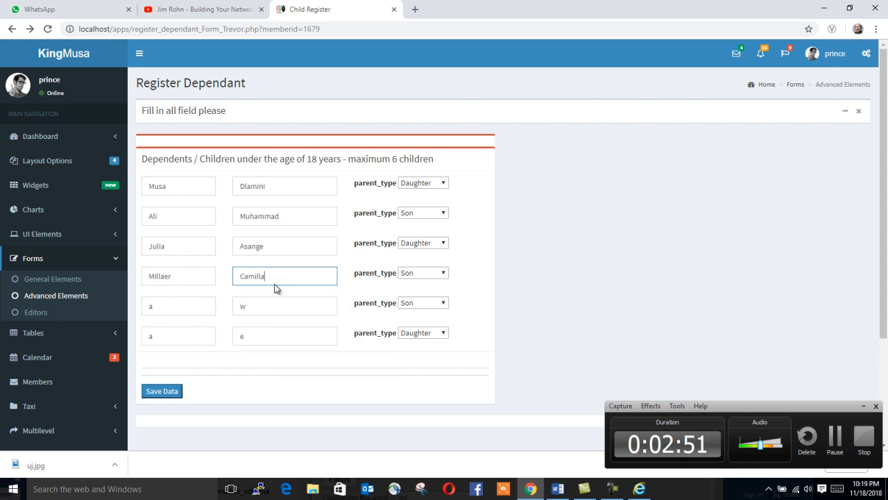
pyautogui.moveTo(361, 351)
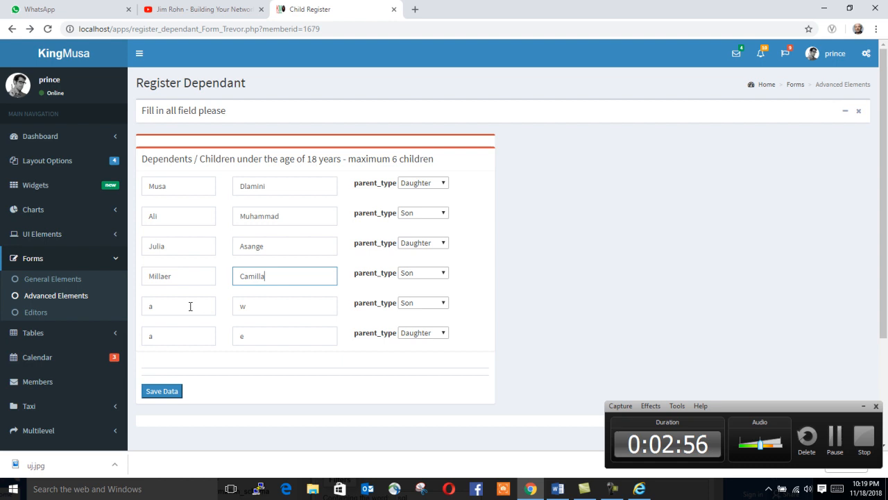
pyautogui.click(178, 306)
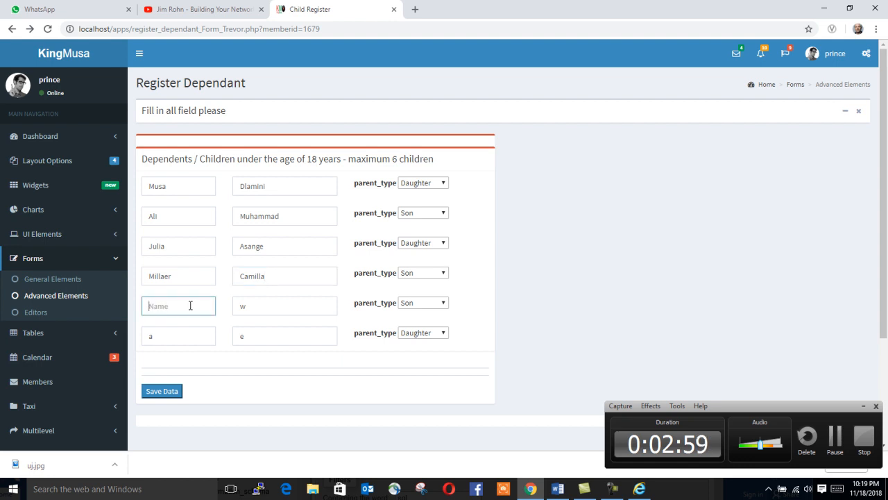
pyautogui.write('Paul')
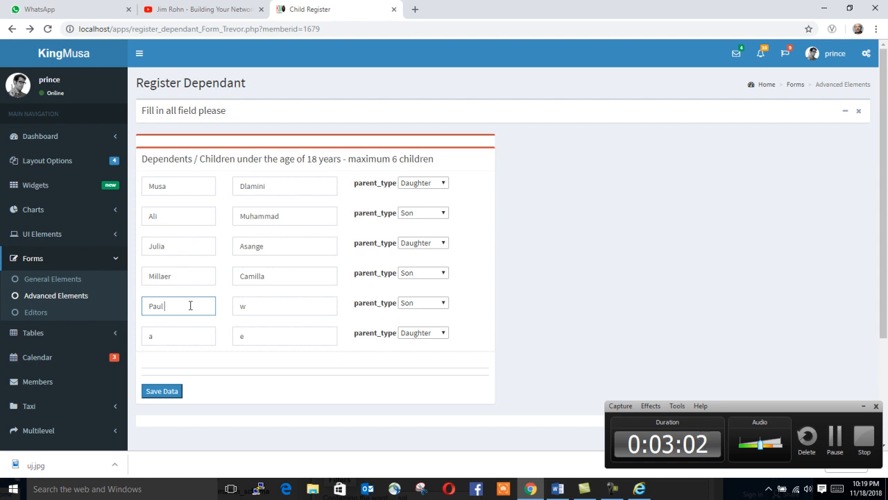
pyautogui.click(285, 305)
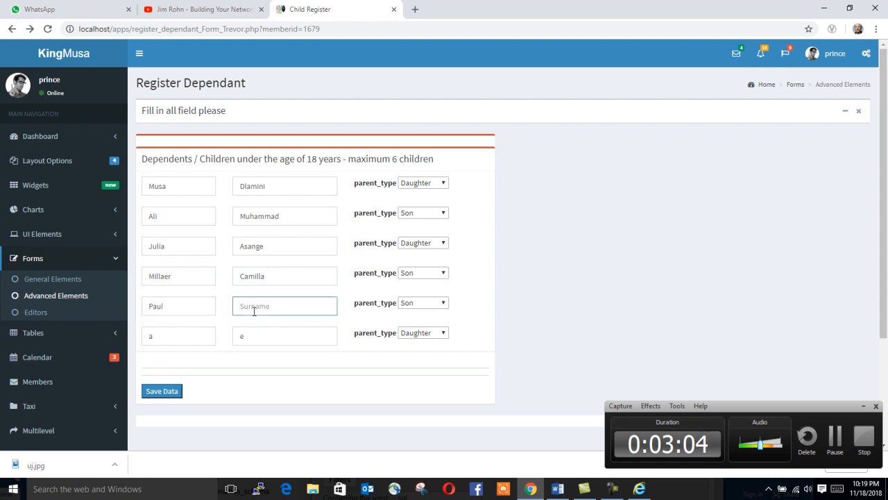
pyautogui.write('Mdu')
pyautogui.click(178, 336)
pyautogui.write('J')
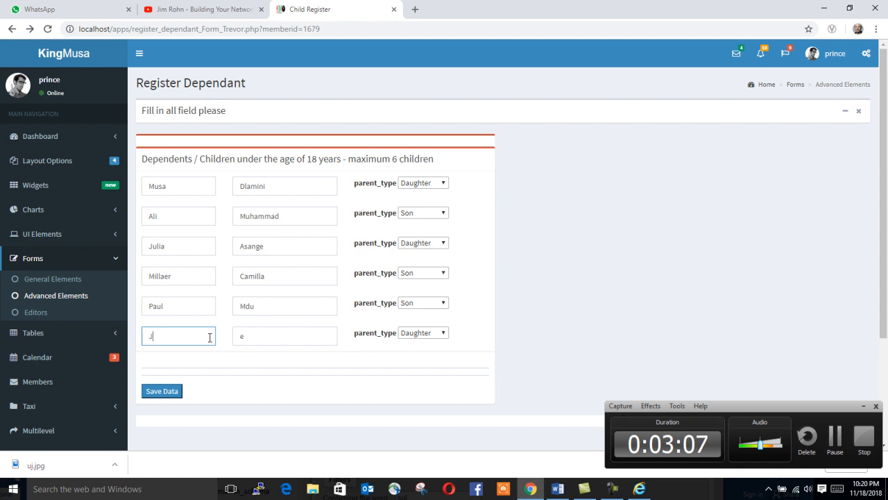
pyautogui.write('eef')
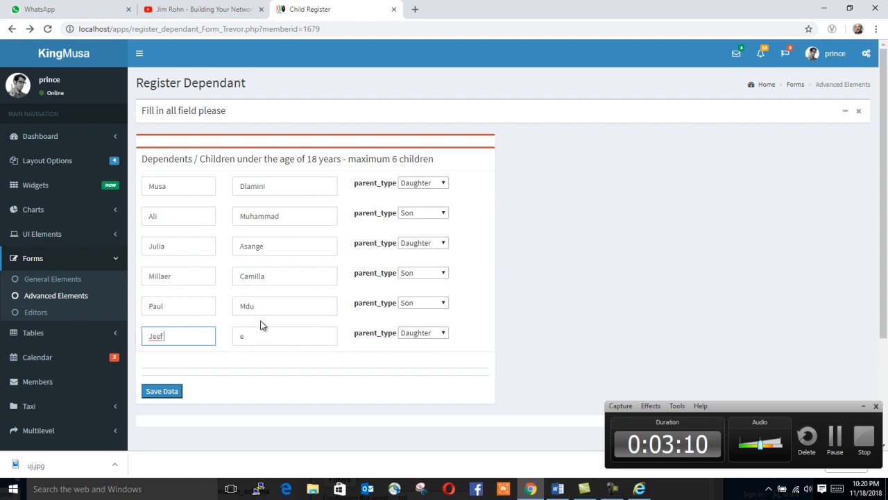
pyautogui.write('Radebe')
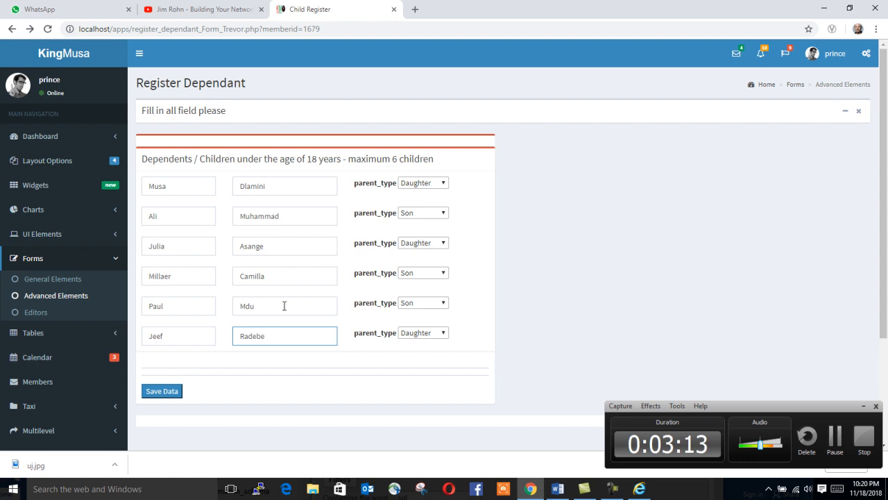
# Step: Save the six named dependants, then open sql mode for editing in phpMyAdmin
pyautogui.click(161, 391)
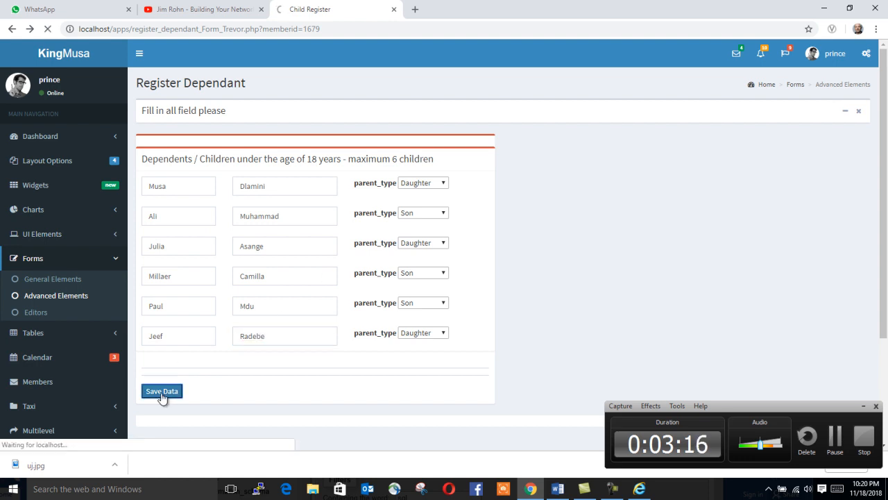
pyautogui.click(162, 390)
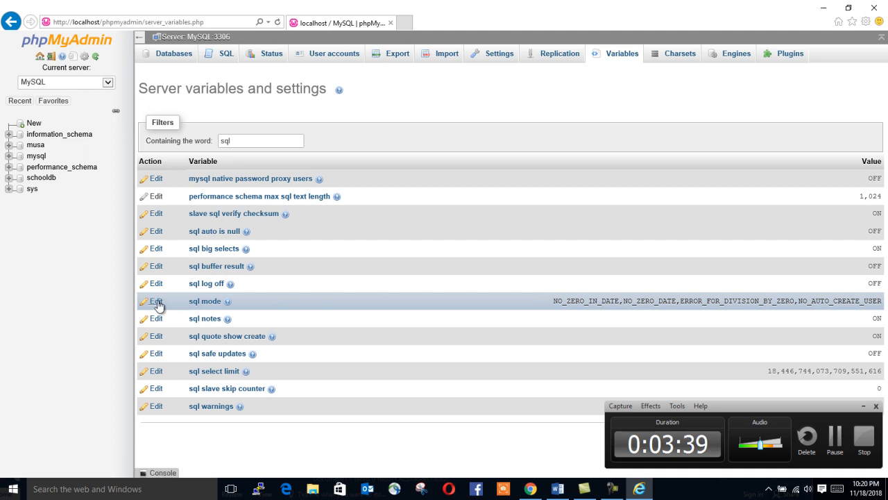
pyautogui.click(155, 300)
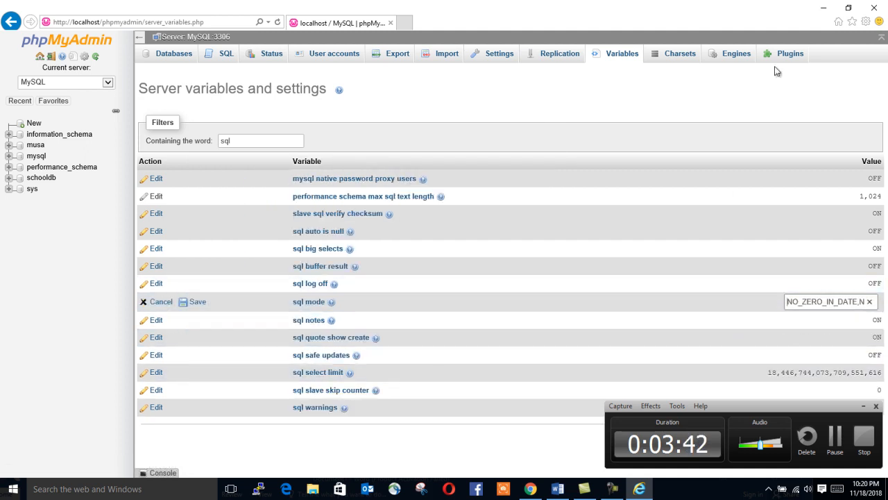